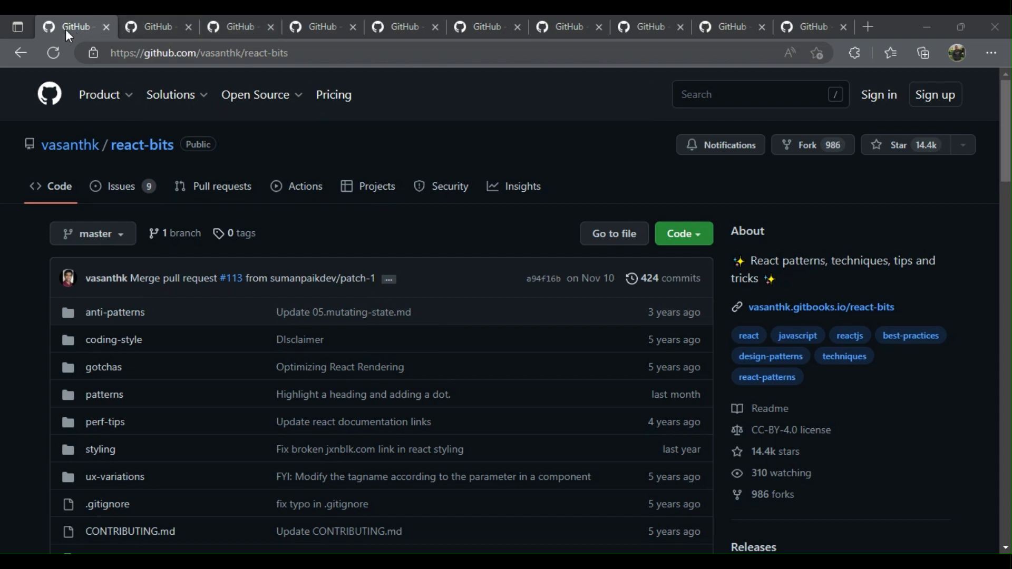
Step: Show the react-atomic-design tab, then briefly open and close the Open Source menu
left_click(170, 94)
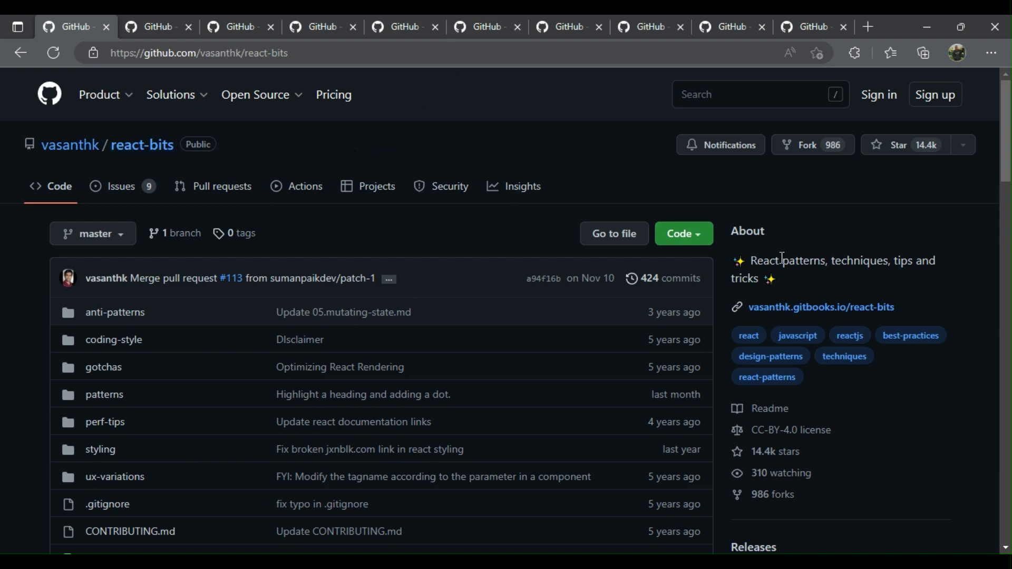
mouse_move(781, 241)
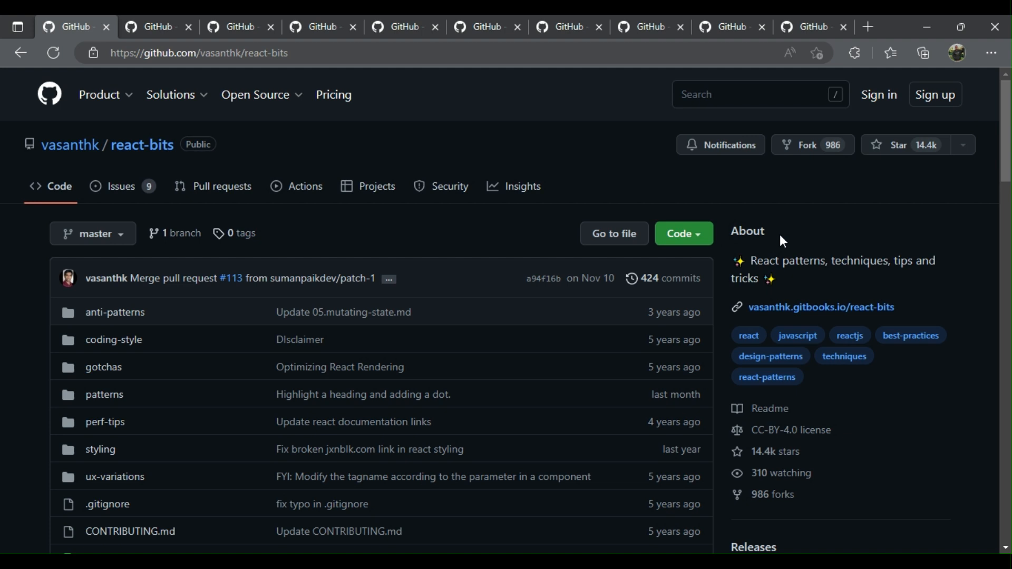
mouse_move(828, 293)
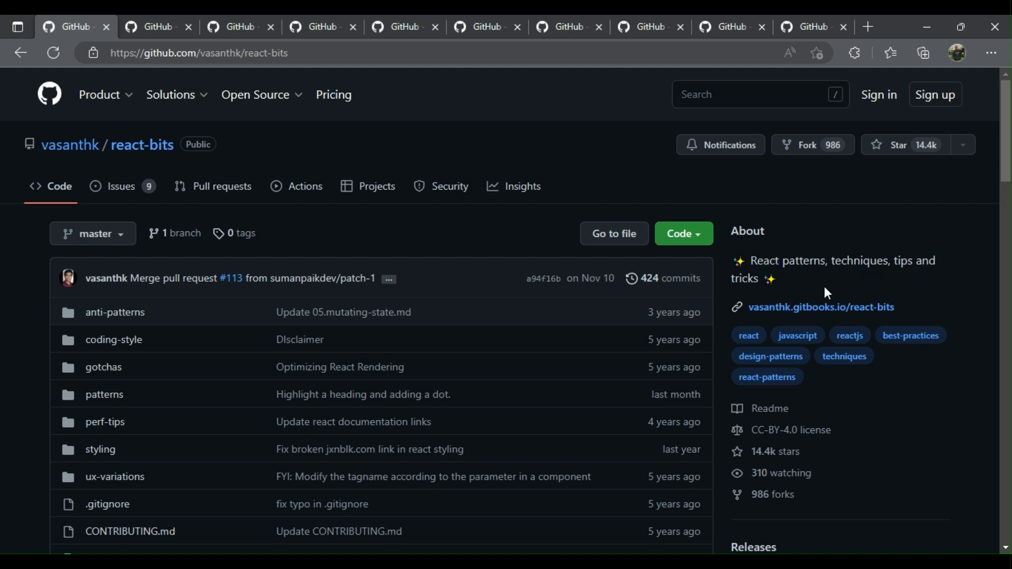
mouse_move(613, 234)
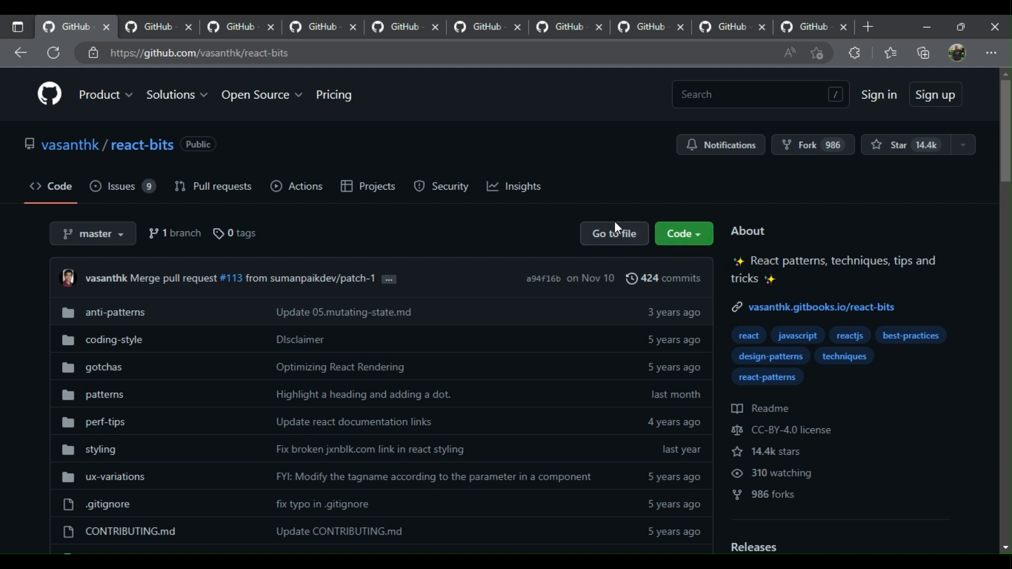
mouse_move(218, 101)
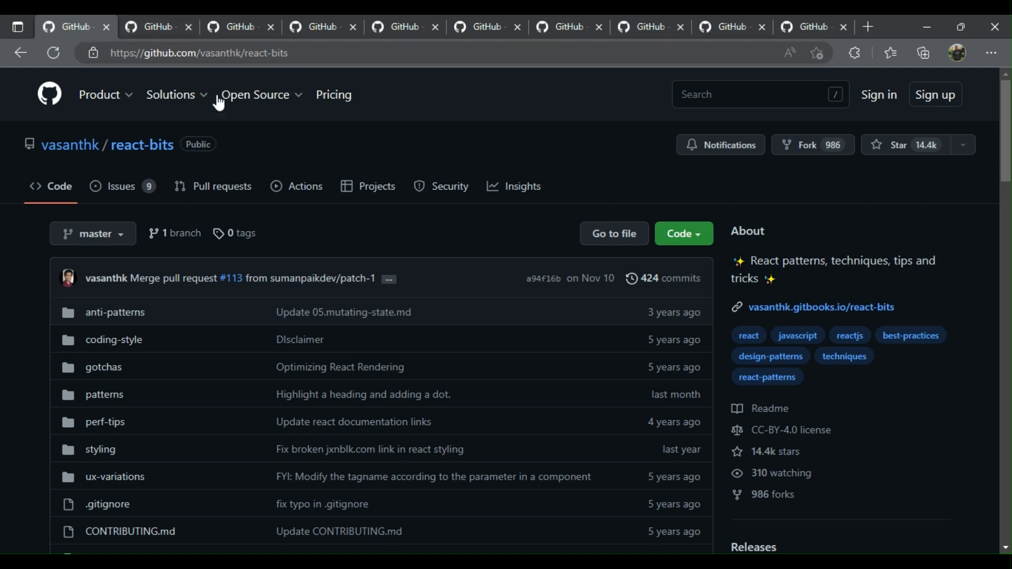
mouse_move(506, 160)
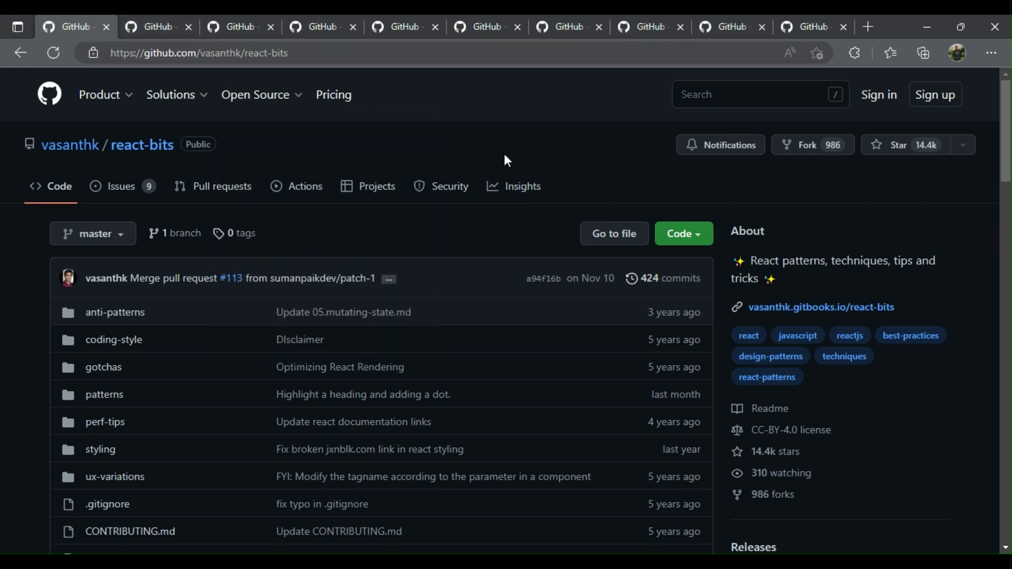
mouse_move(185, 107)
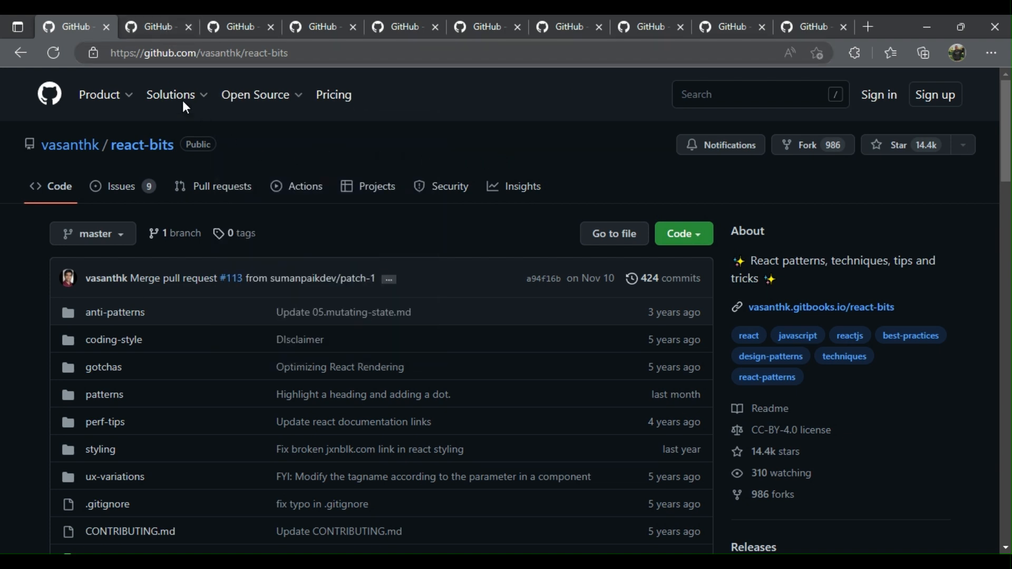
left_click(157, 26)
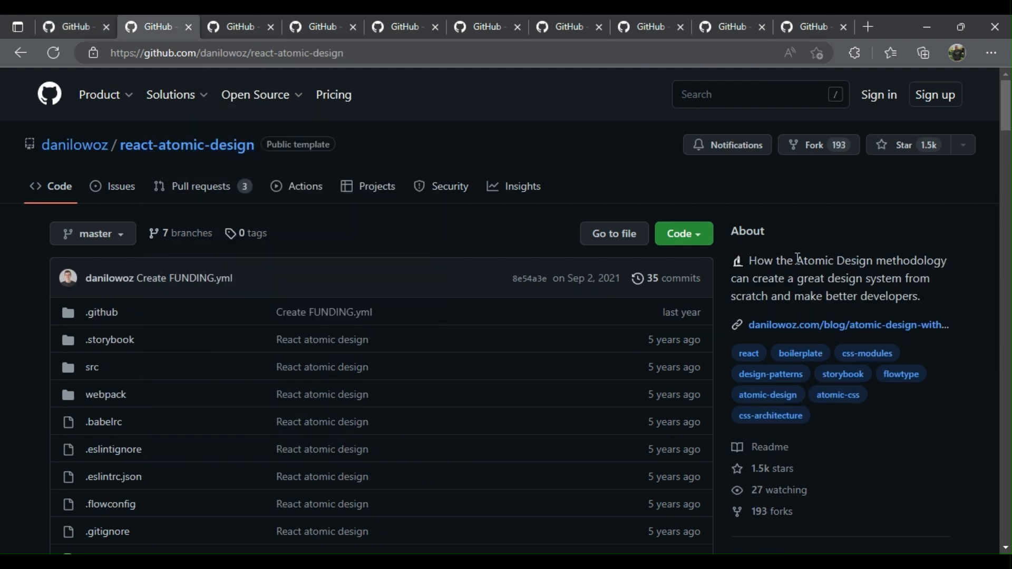
mouse_move(813, 287)
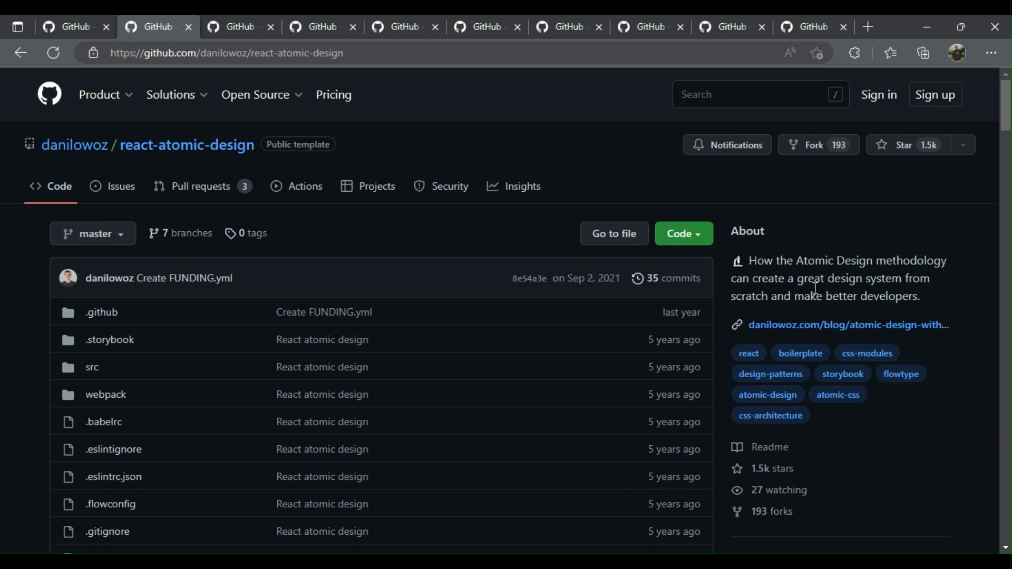
mouse_move(786, 311)
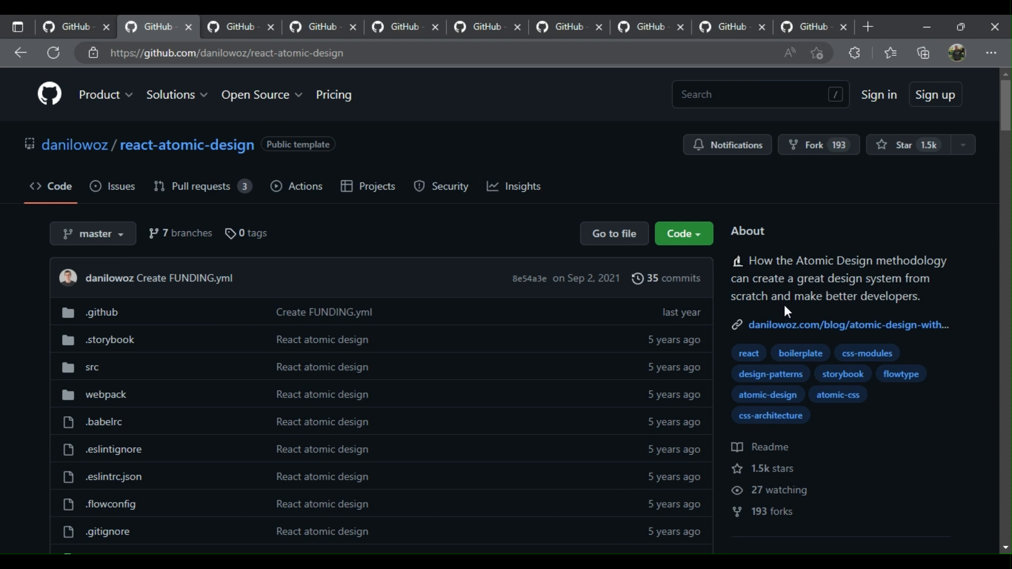
mouse_move(434, 92)
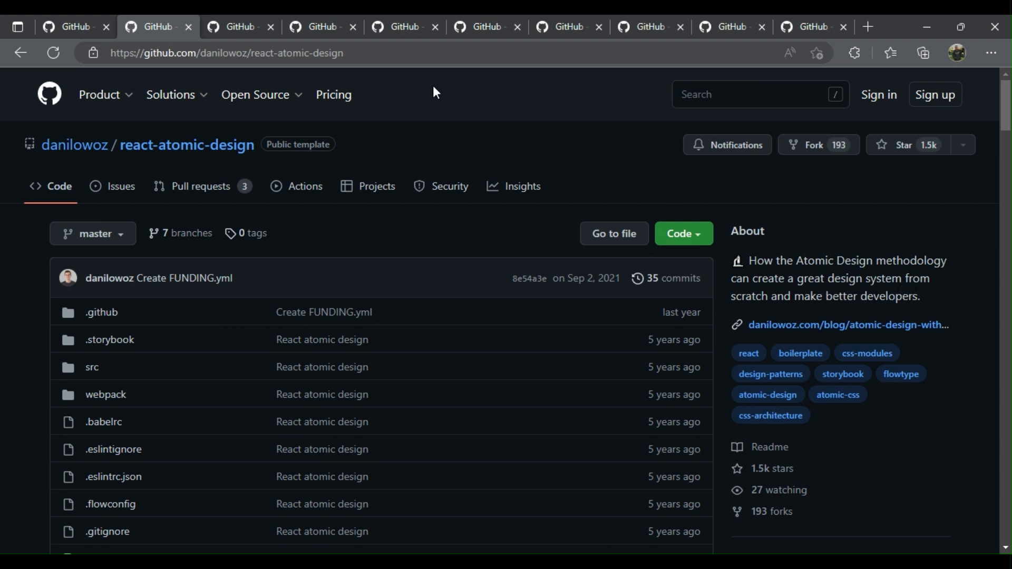
left_click(255, 94)
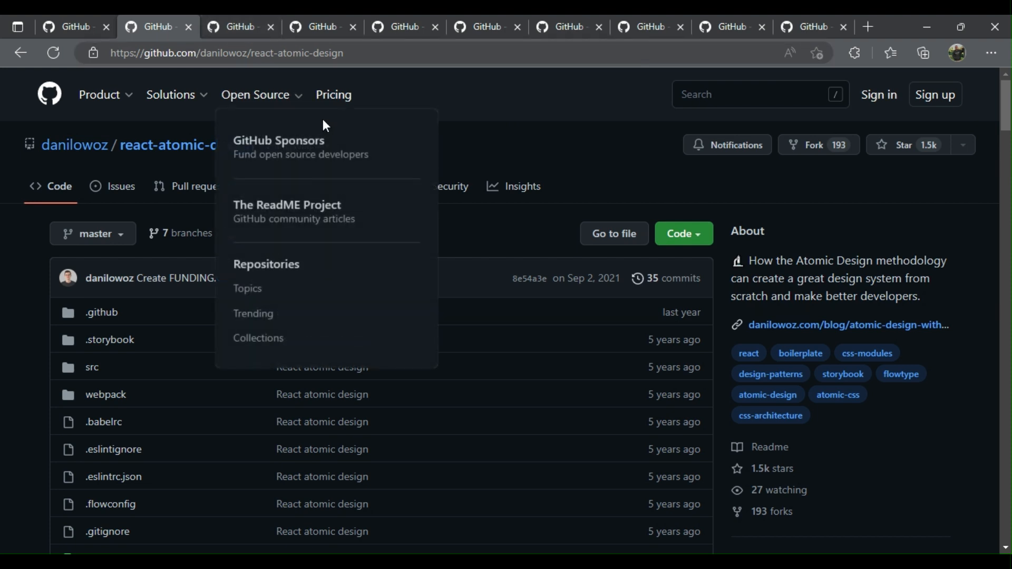
left_click(490, 150)
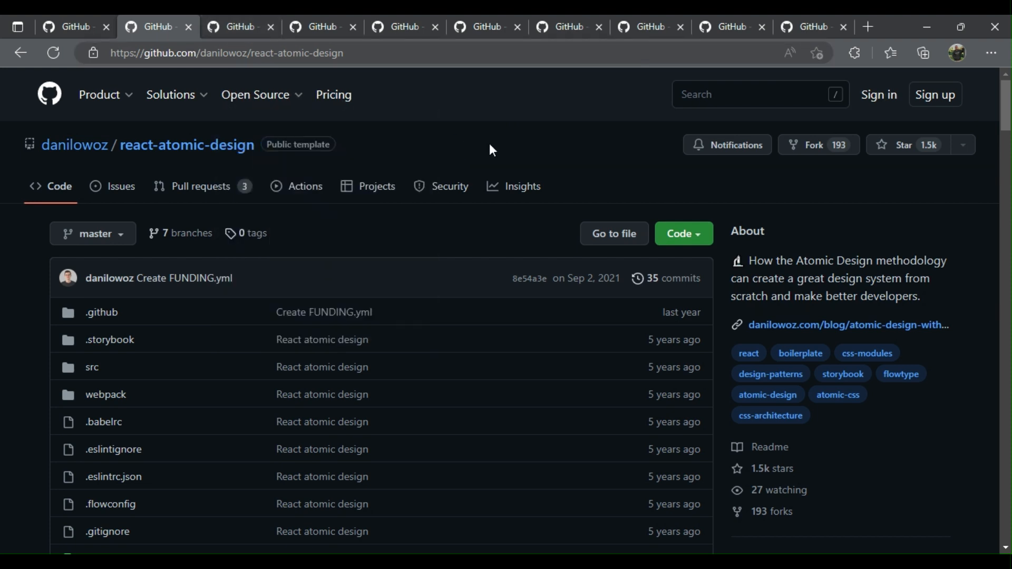
mouse_move(357, 120)
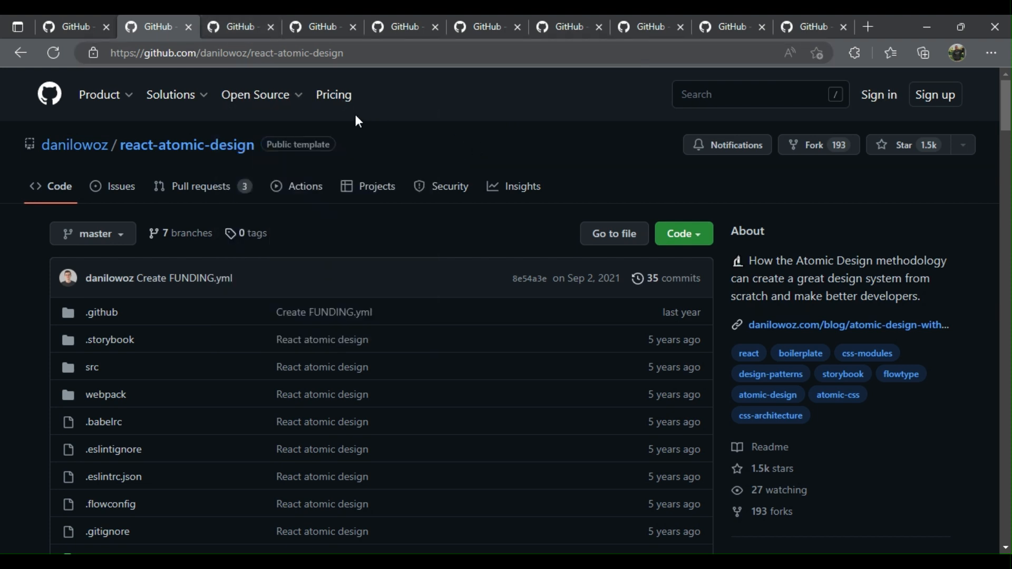
scroll("down", 3)
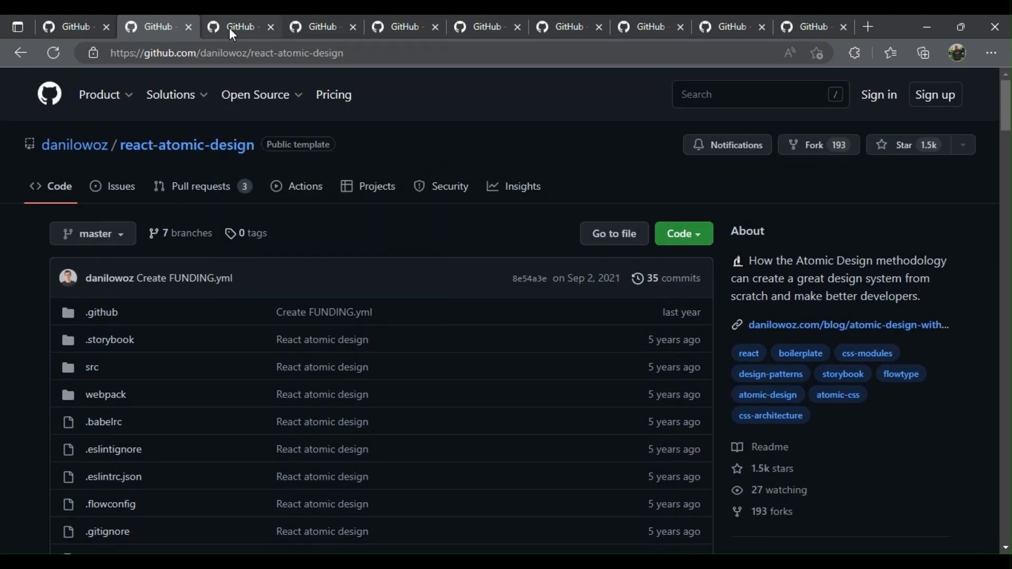
Step: Show the reactpatterns, awesome-react and typescript-cheatsheets/react tabs in turn
left_click(239, 27)
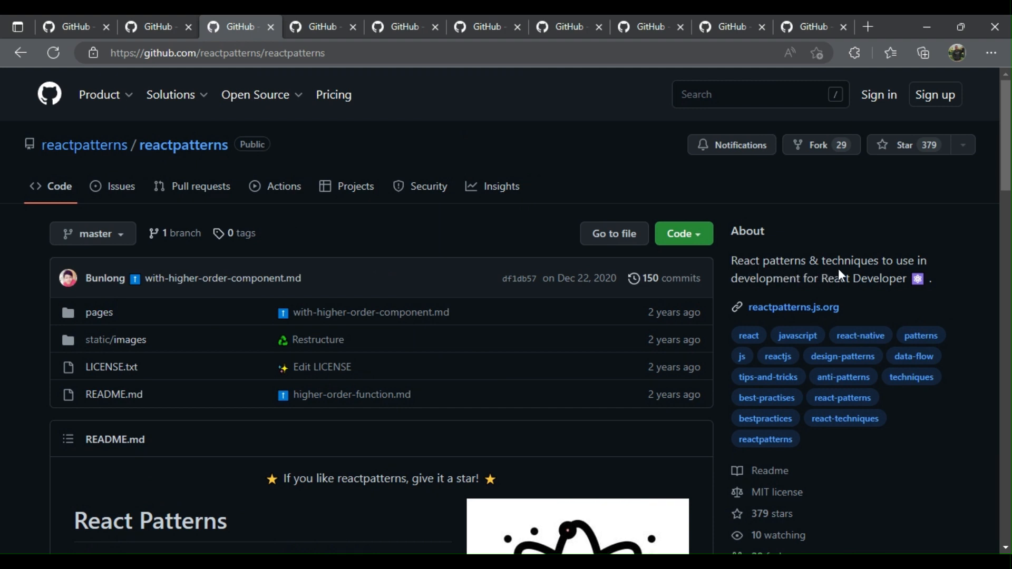
mouse_move(908, 292)
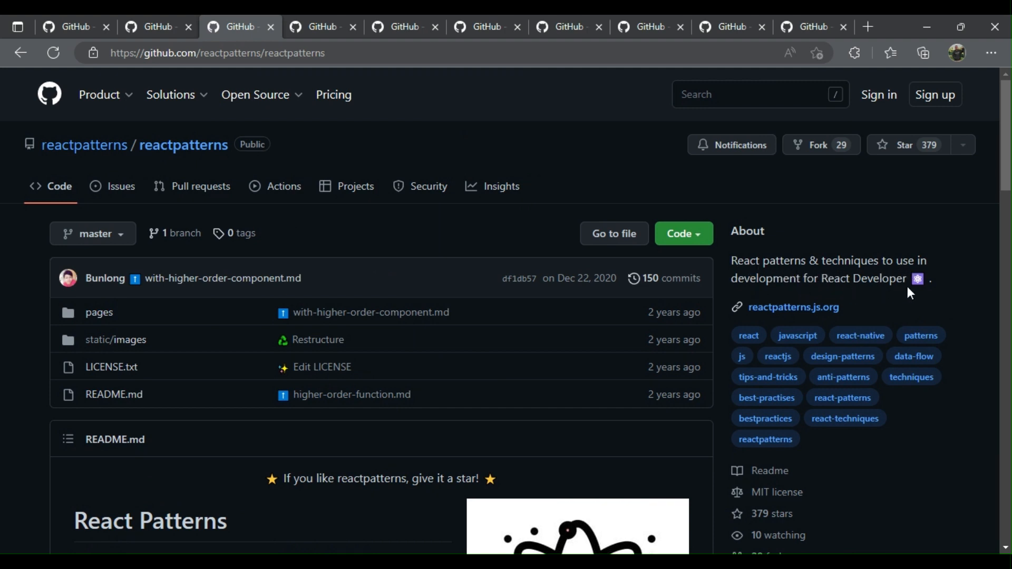
left_click(322, 26)
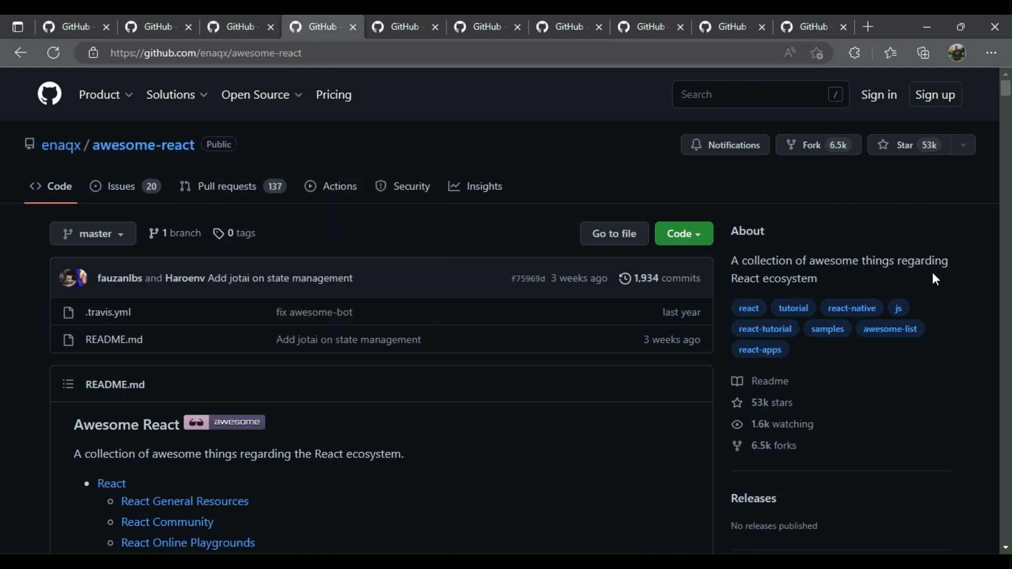
mouse_move(404, 26)
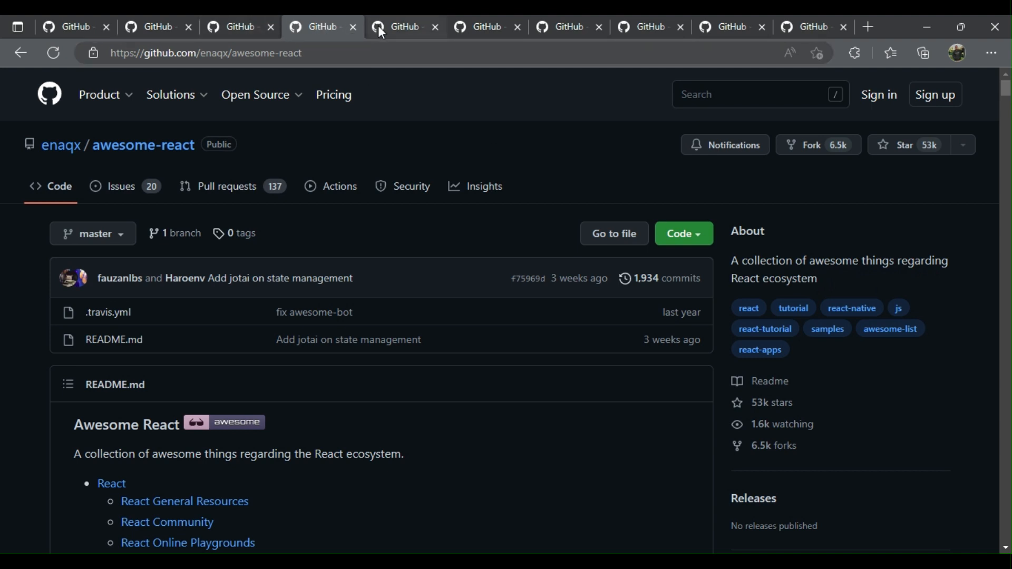
left_click(405, 27)
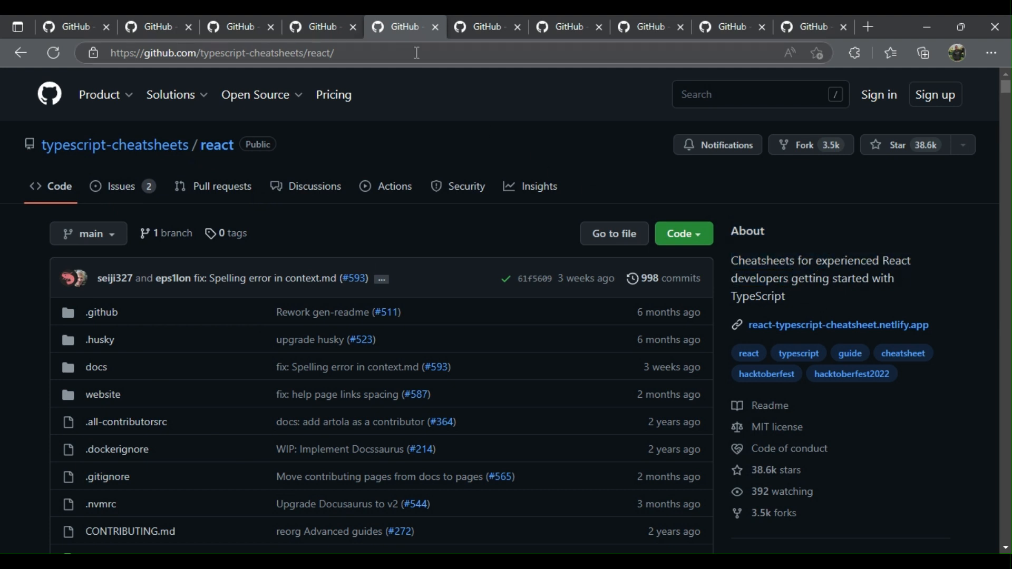
Step: Show the beautiful-react-hooks, primer/react and HackYourFuture/React tabs in turn
left_click(484, 26)
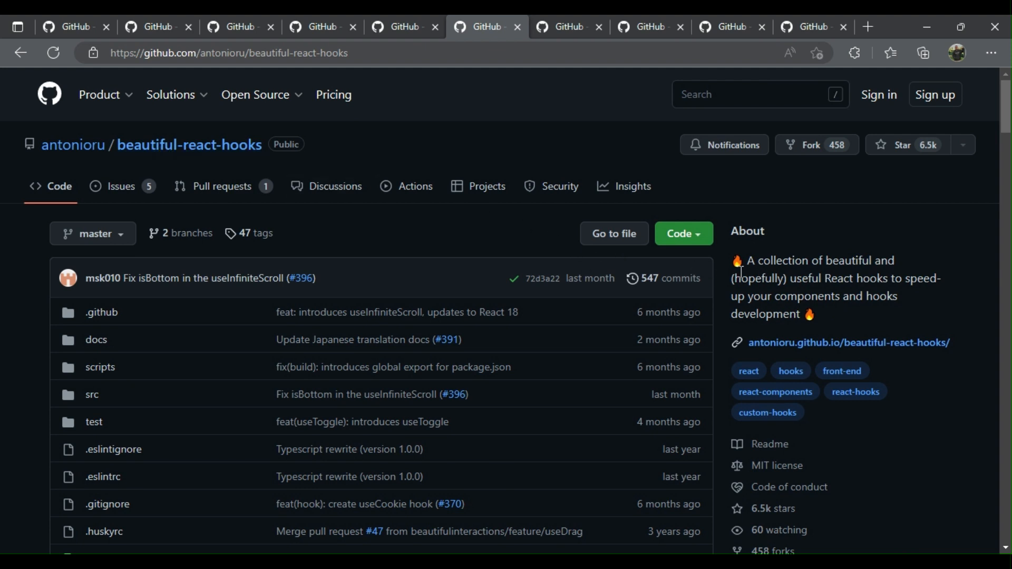
mouse_move(808, 291)
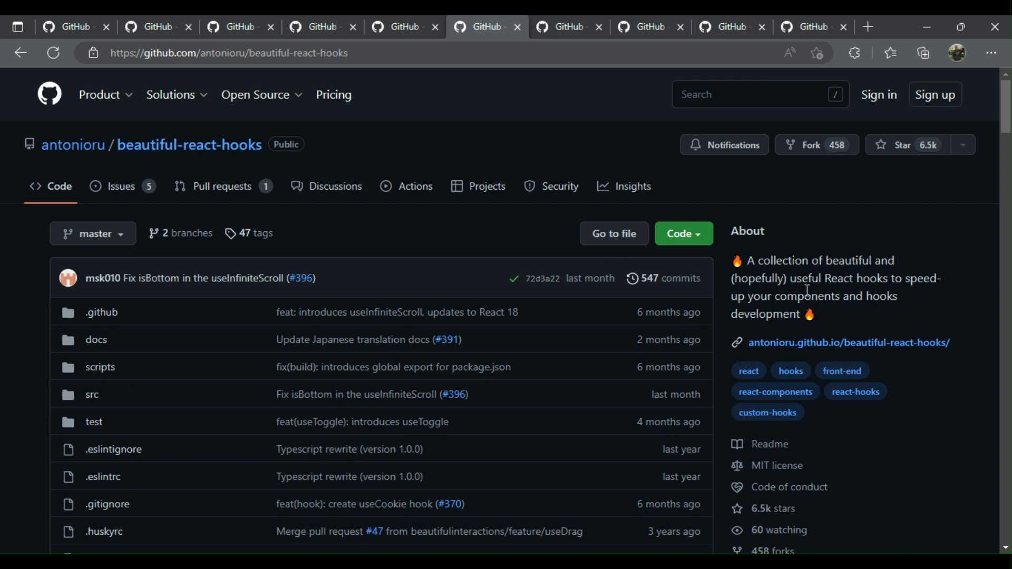
mouse_move(761, 302)
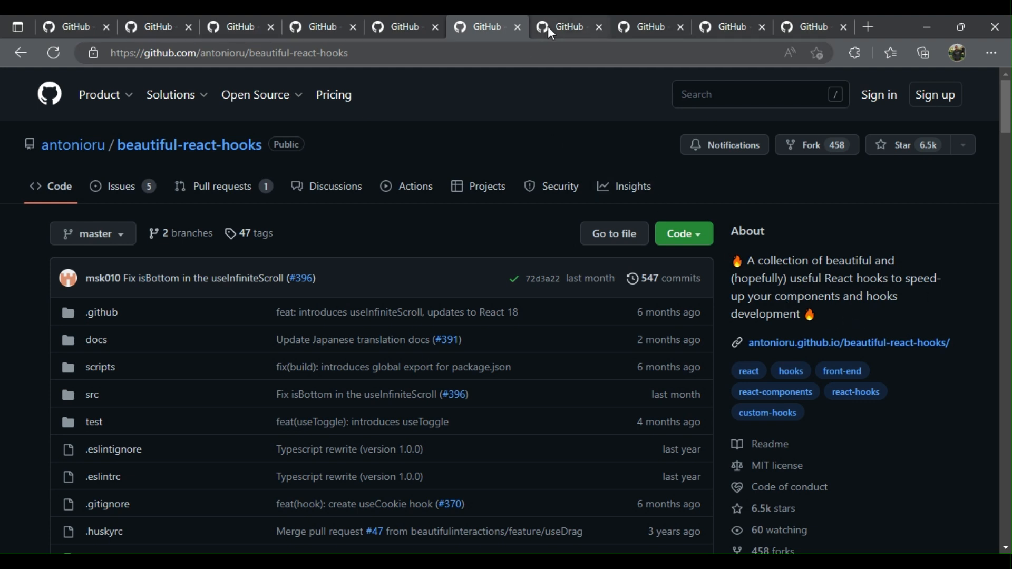
left_click(567, 27)
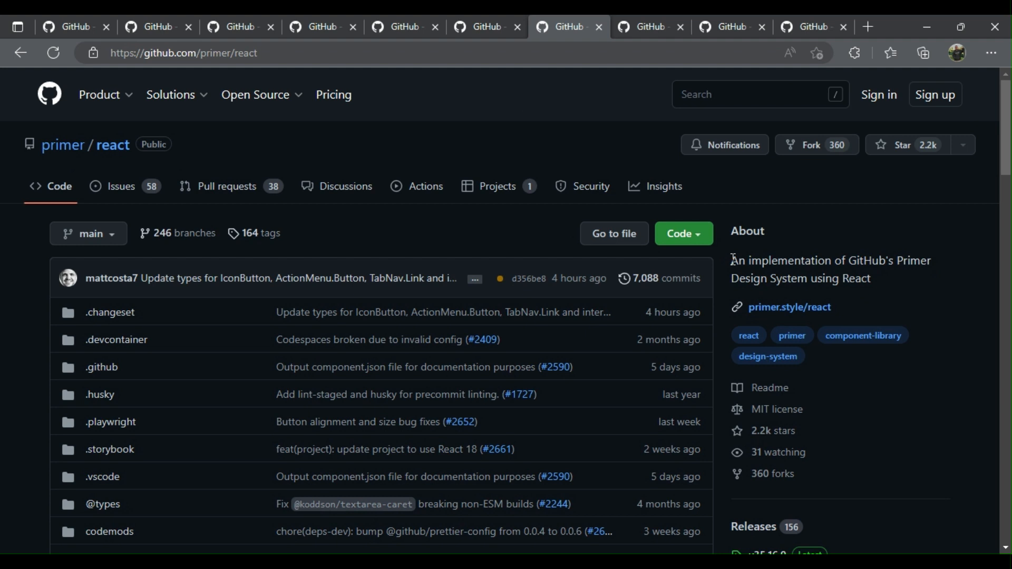
mouse_move(798, 271)
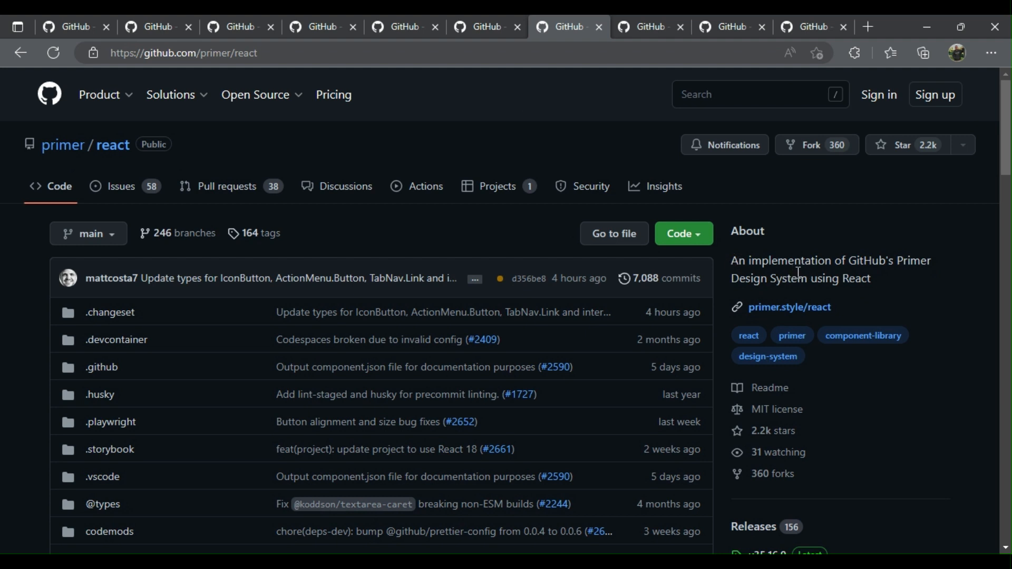
mouse_move(816, 294)
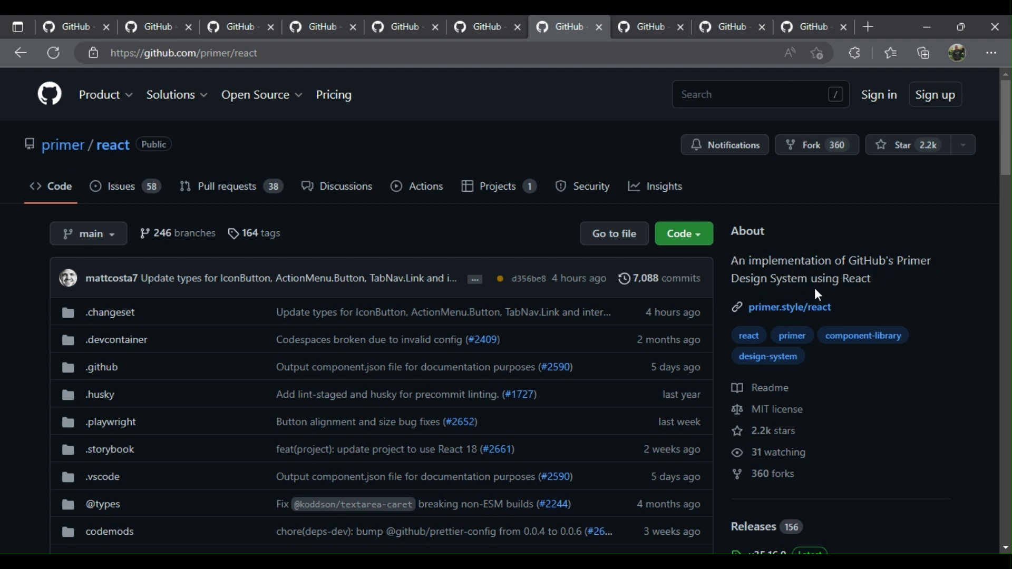
left_click(648, 26)
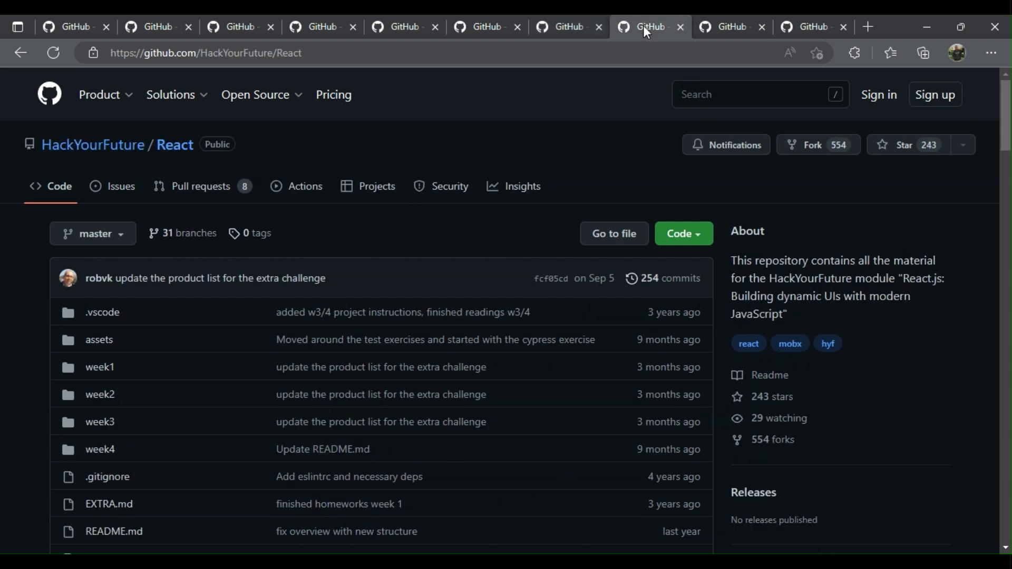
mouse_move(683, 234)
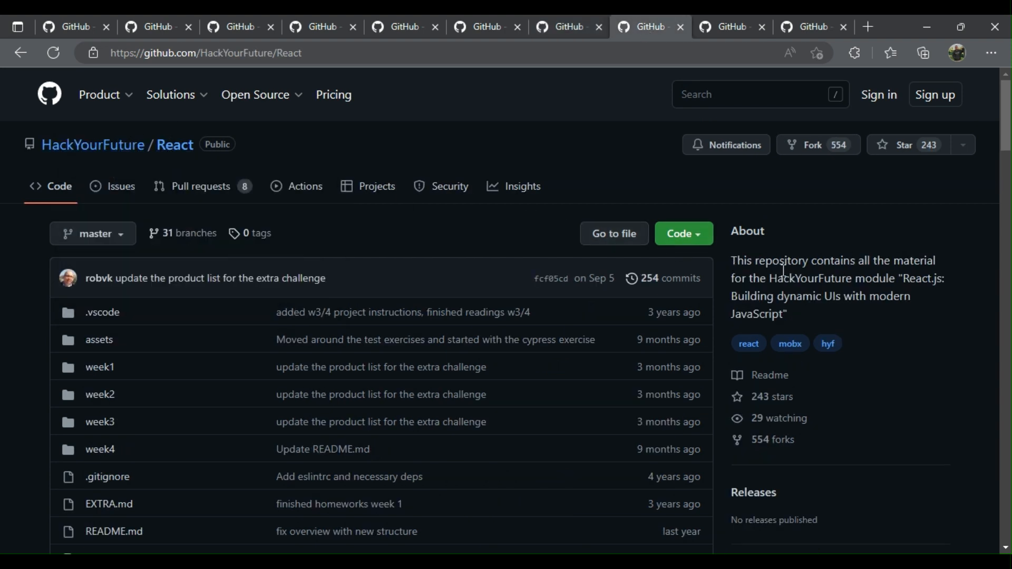
mouse_move(762, 291)
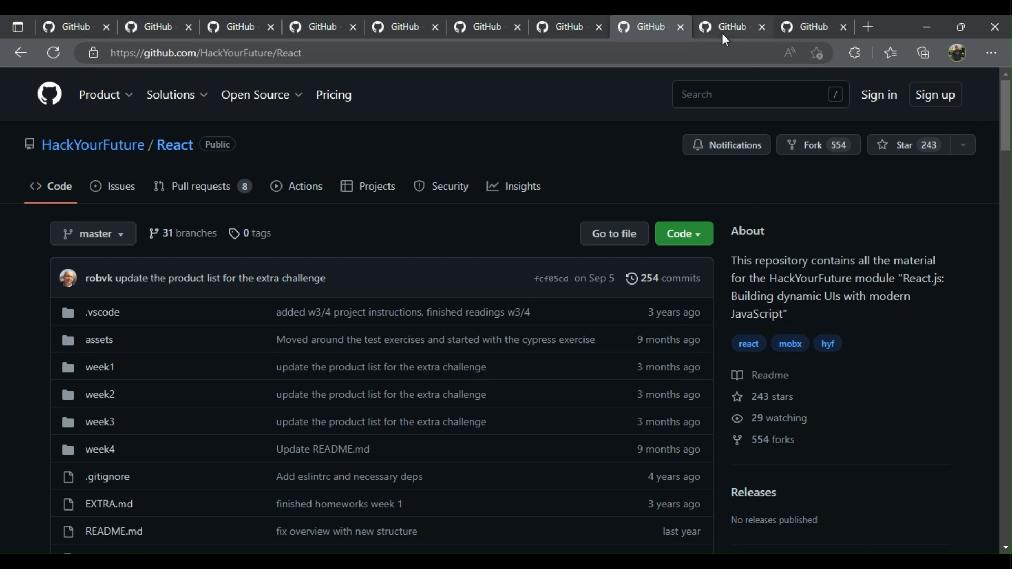
Step: Show the react-boilerplate tab with 28.9k stars
left_click(731, 26)
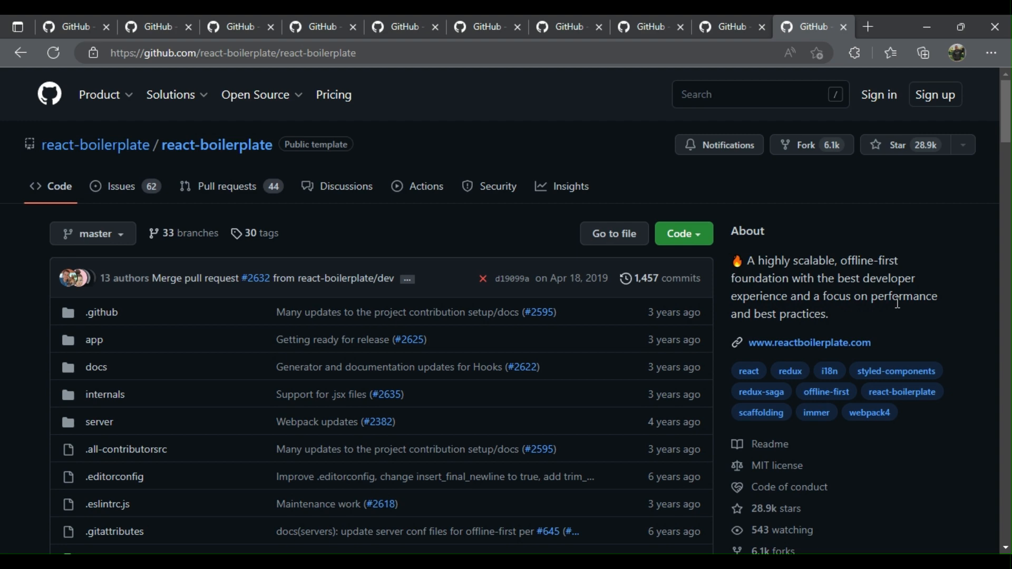
mouse_move(587, 515)
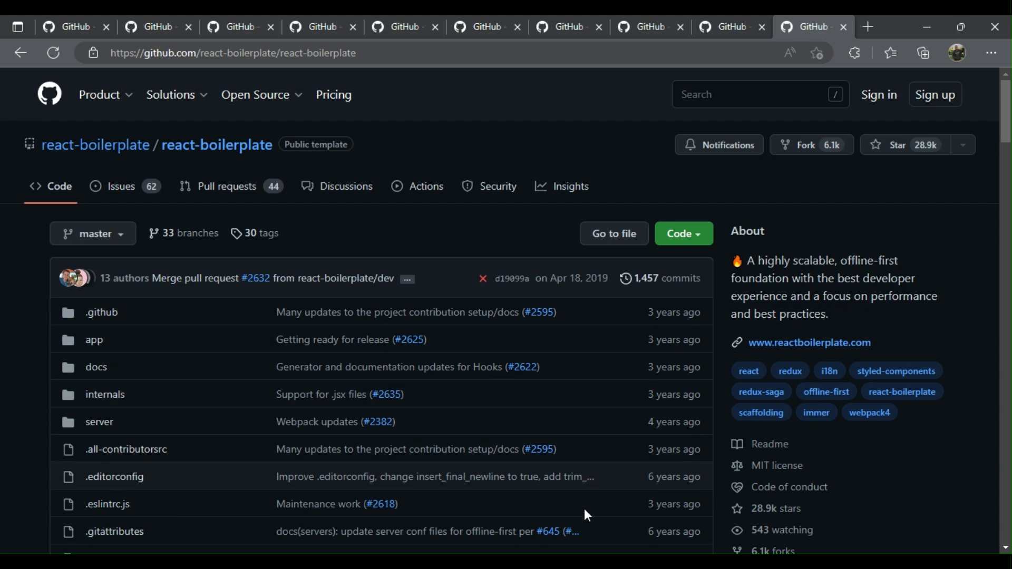